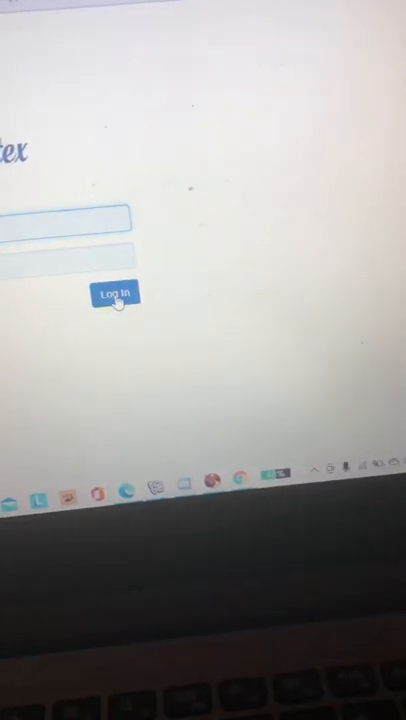
Log in to the blogger account to reach Your Brands List.
click(115, 292)
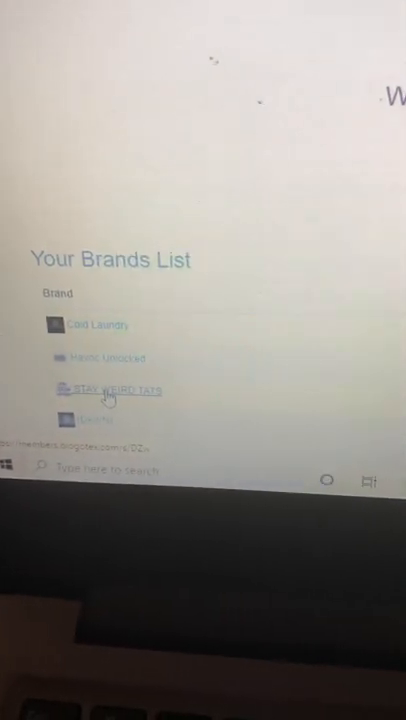
click(112, 390)
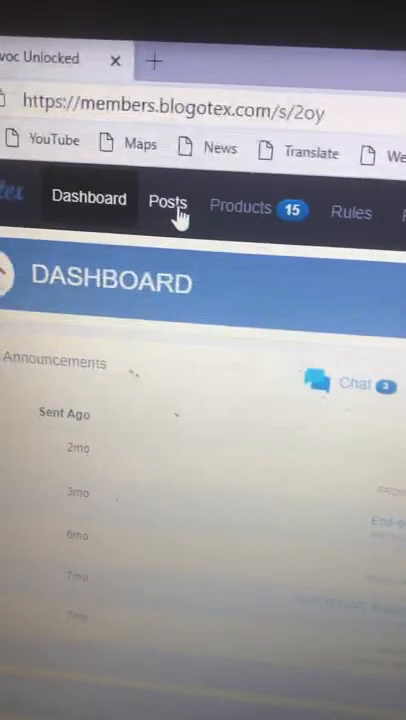
Open the Posts tab on the Havoc Unlocked dashboard.
click(167, 207)
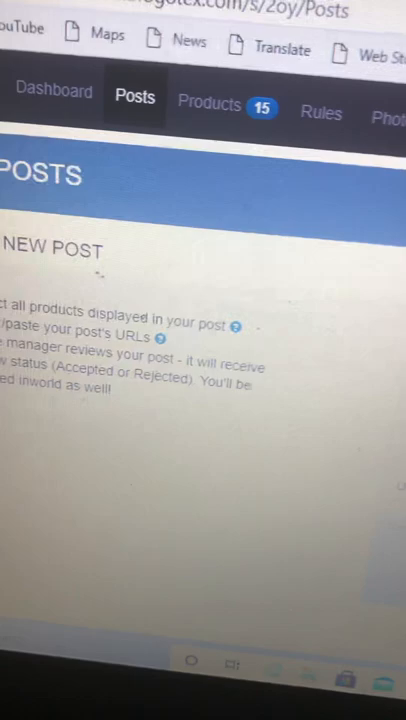
Scroll down the New Post form toward the submit button.
scroll(down, 3)
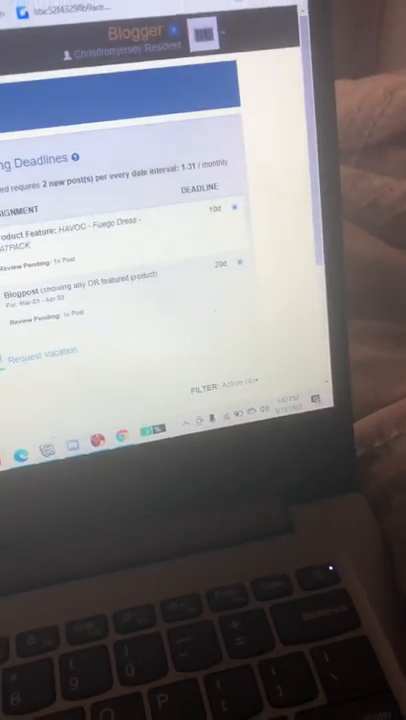
Scroll down to check the post's Review Pending status.
scroll(down, 3)
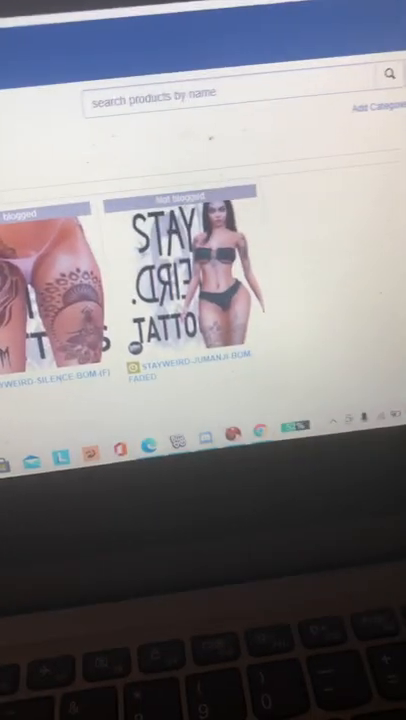
Open the Stay Weird Tattoos Rules page and scroll through its blogging requirements.
click(336, 127)
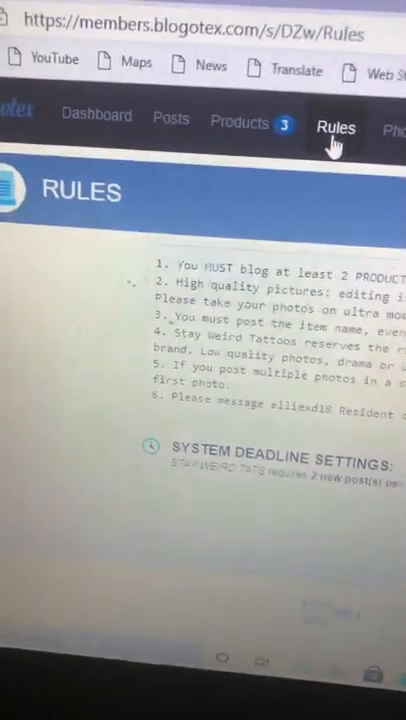
scroll(down, 3)
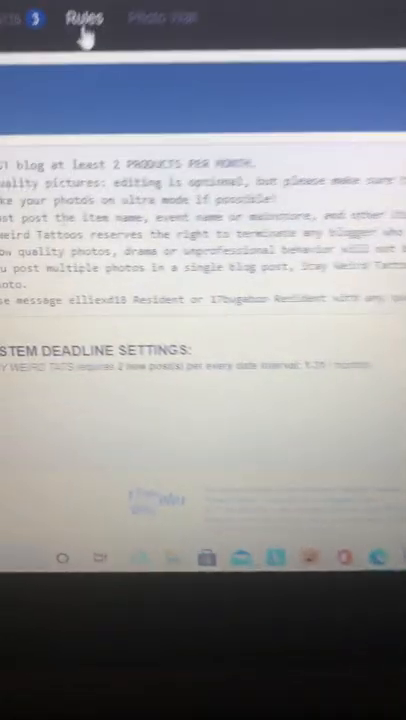